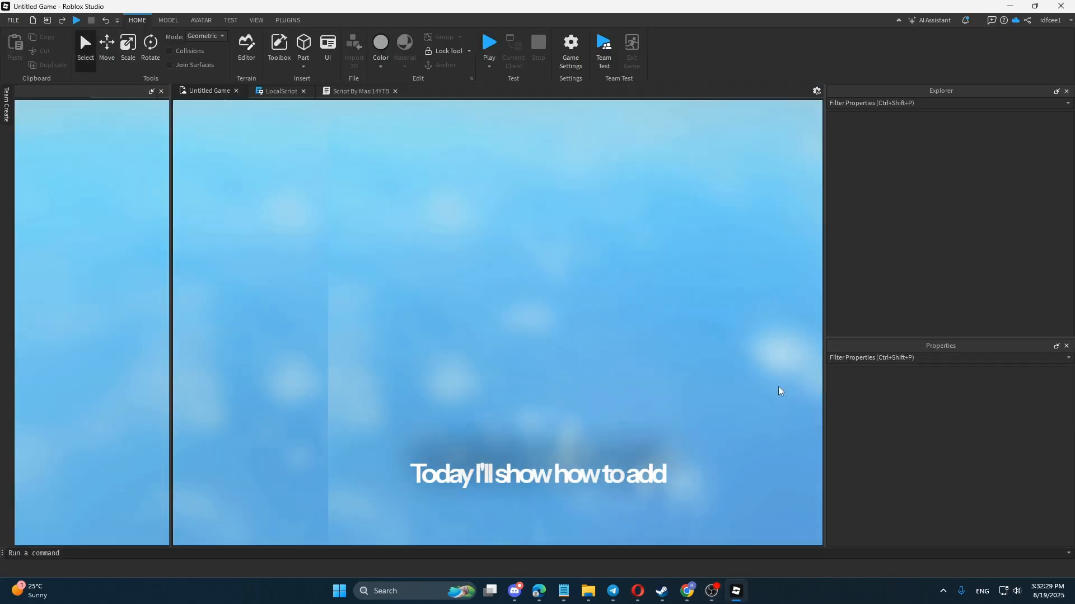
Show the Toolbox model marketplace with trending and essential models.
click(279, 48)
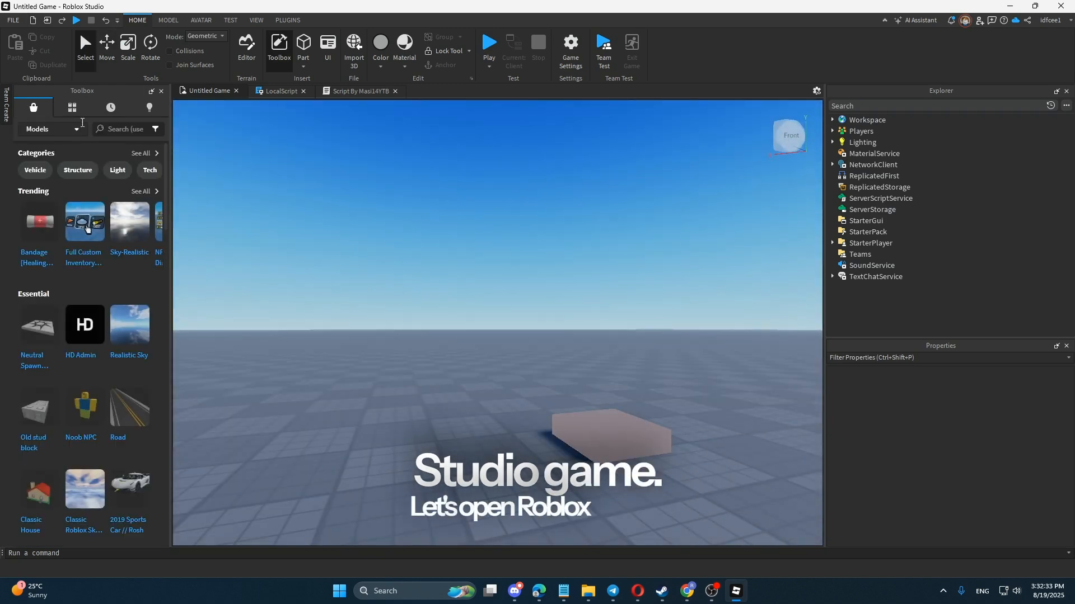
Search the Toolbox for 'adonis' and insert the Adonis Loader model into the Workspace.
click(126, 130)
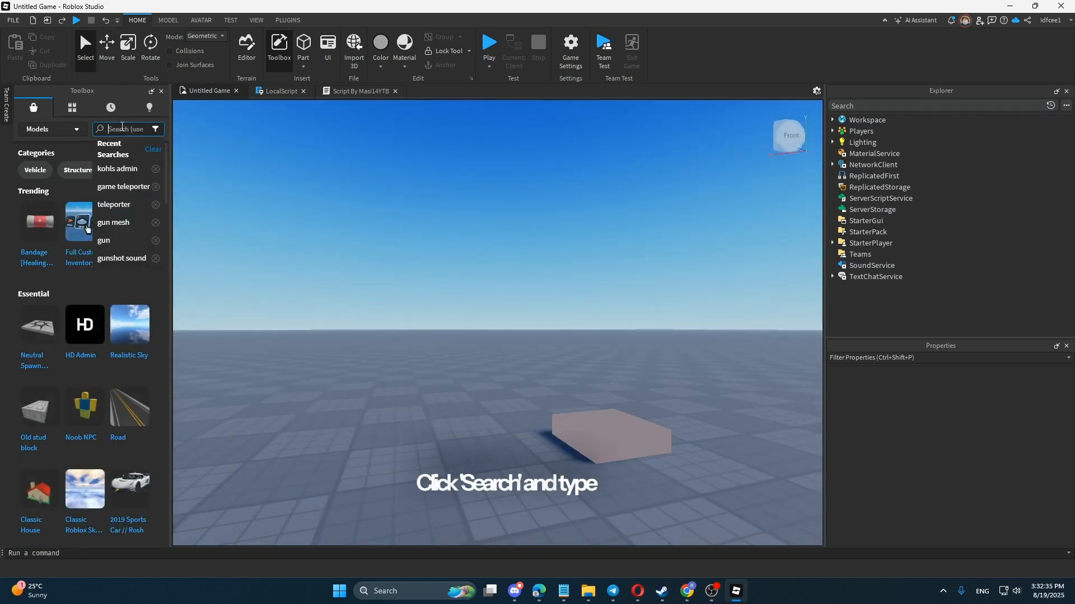
text(adodi)
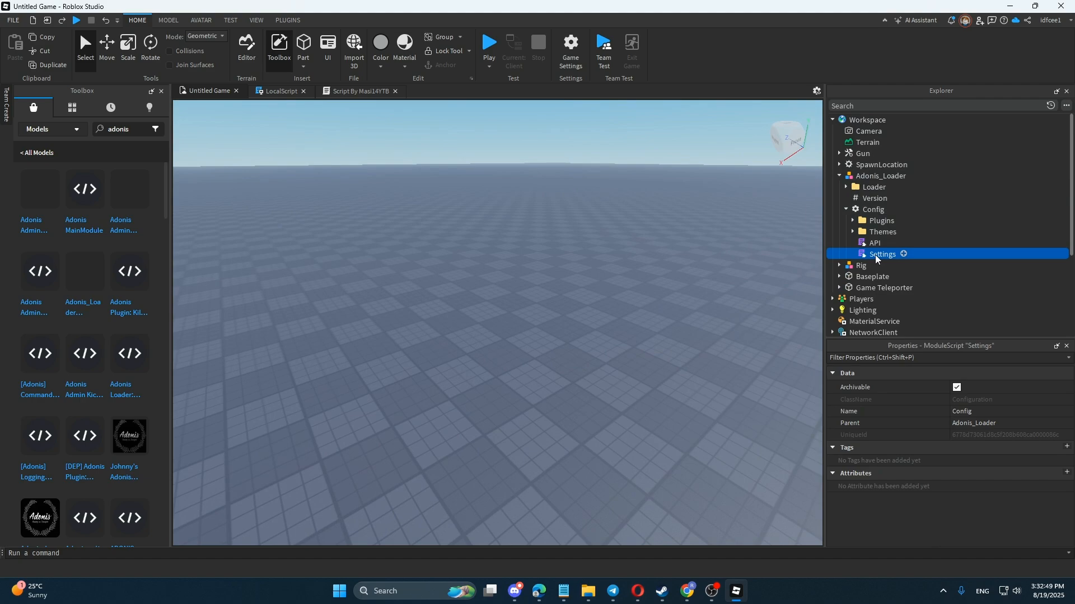
Edit the Adonis Settings script with a new empty line inside the Creators Users table.
double_click(882, 254)
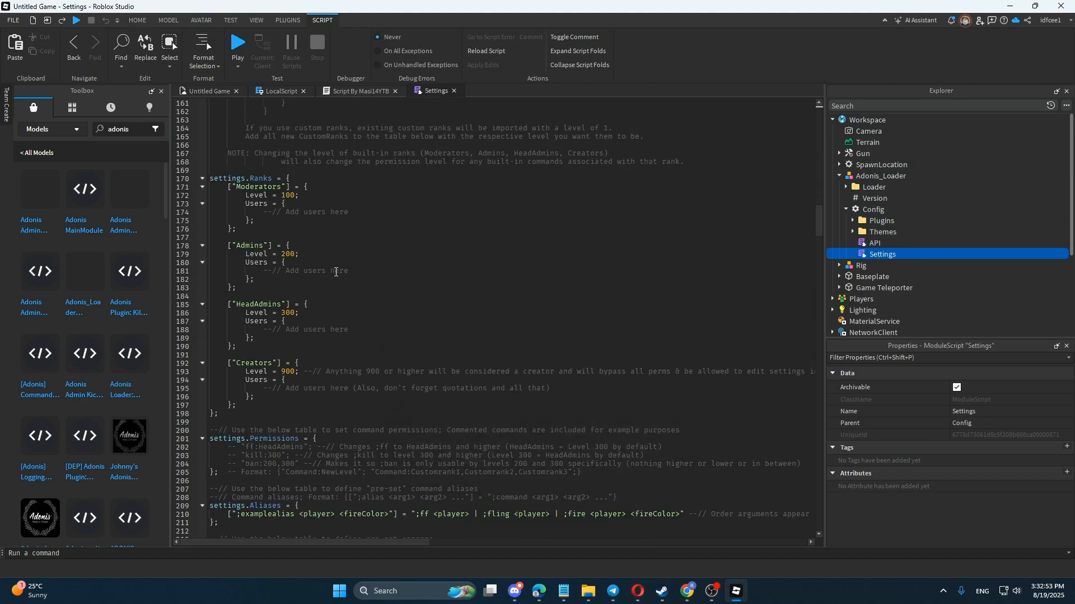
mouse_move(282, 477)
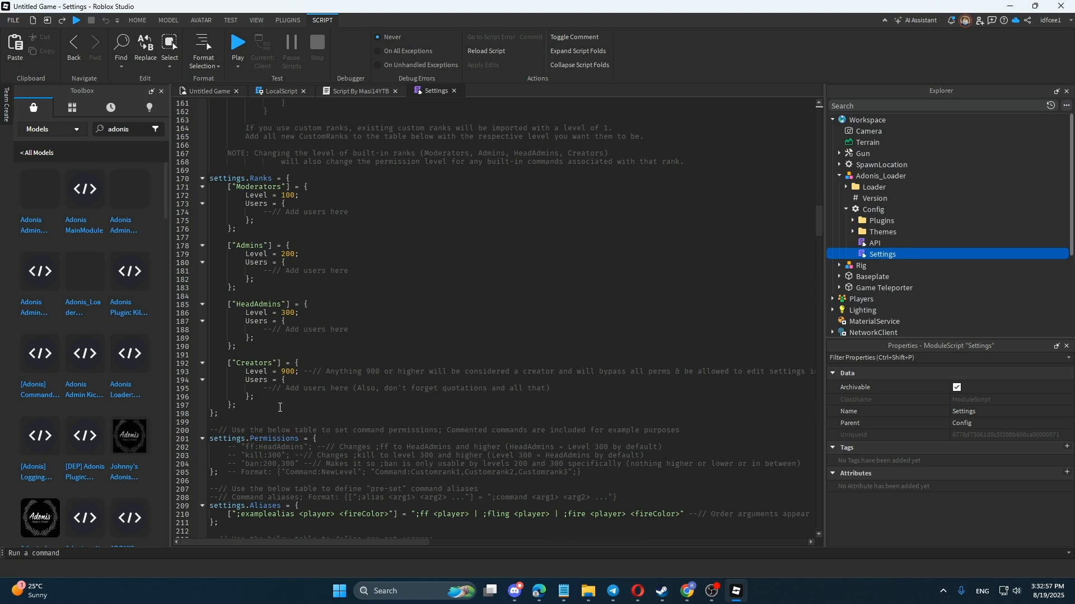
click(313, 382)
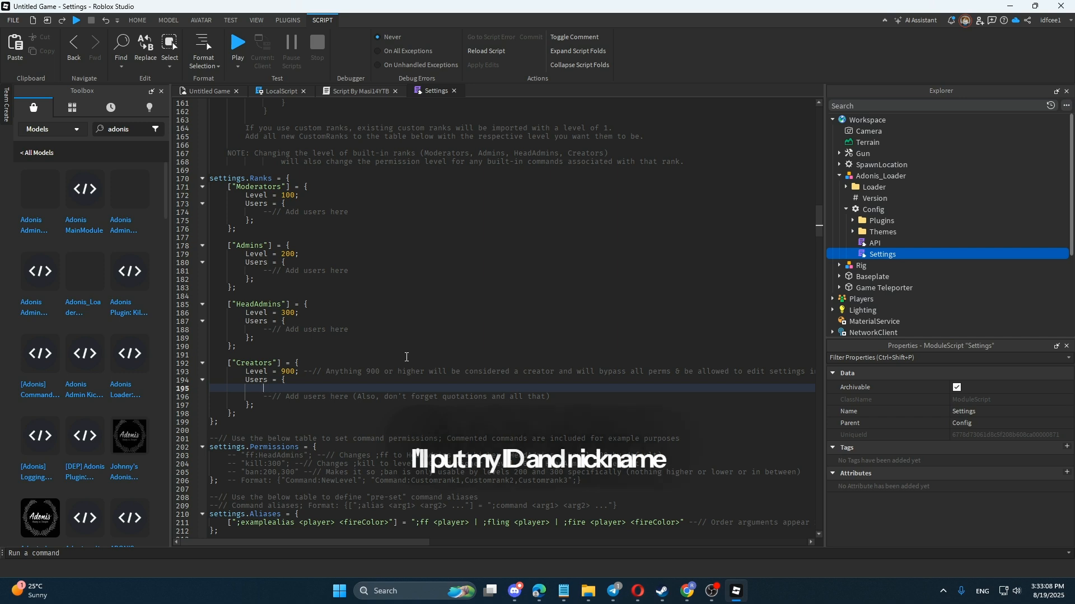
Add the quoted "id" user entry to the Creators list and close the Settings script.
text("id")
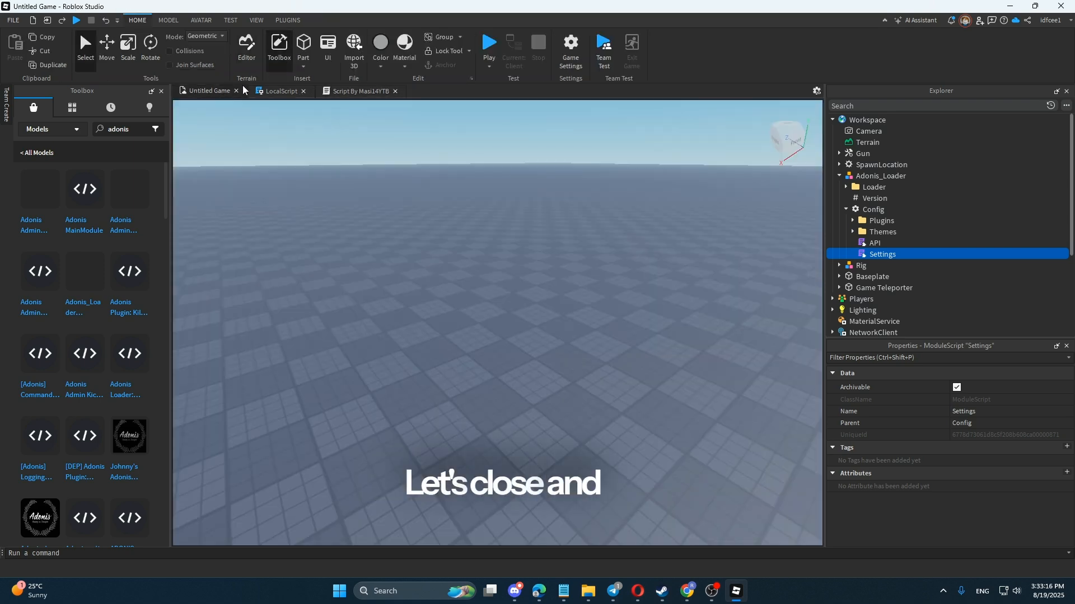
Playtest the game with the avatar spawned on the baseplate.
click(489, 41)
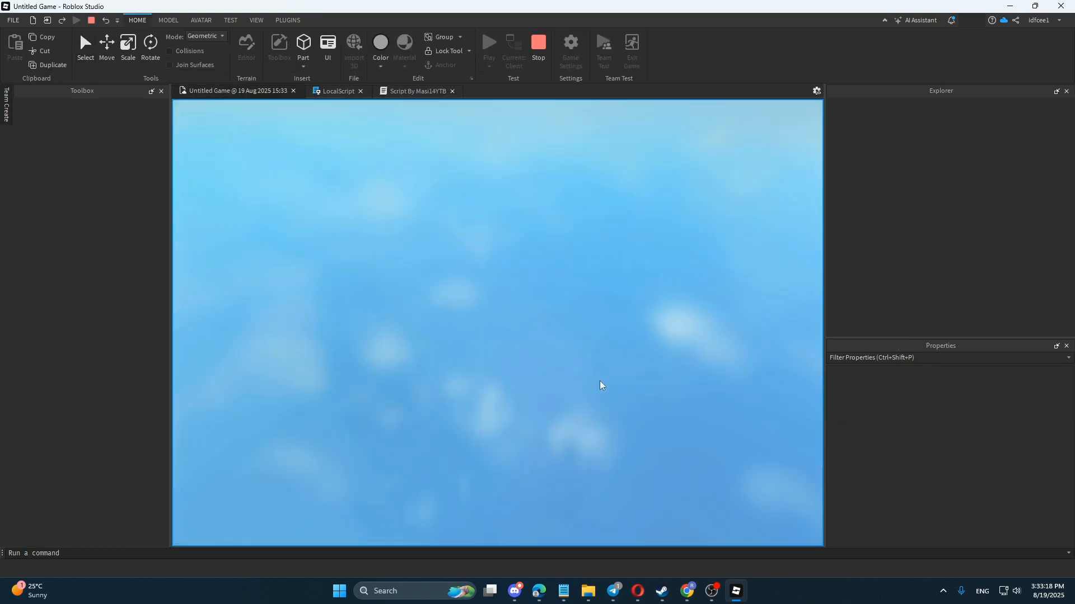
click(489, 43)
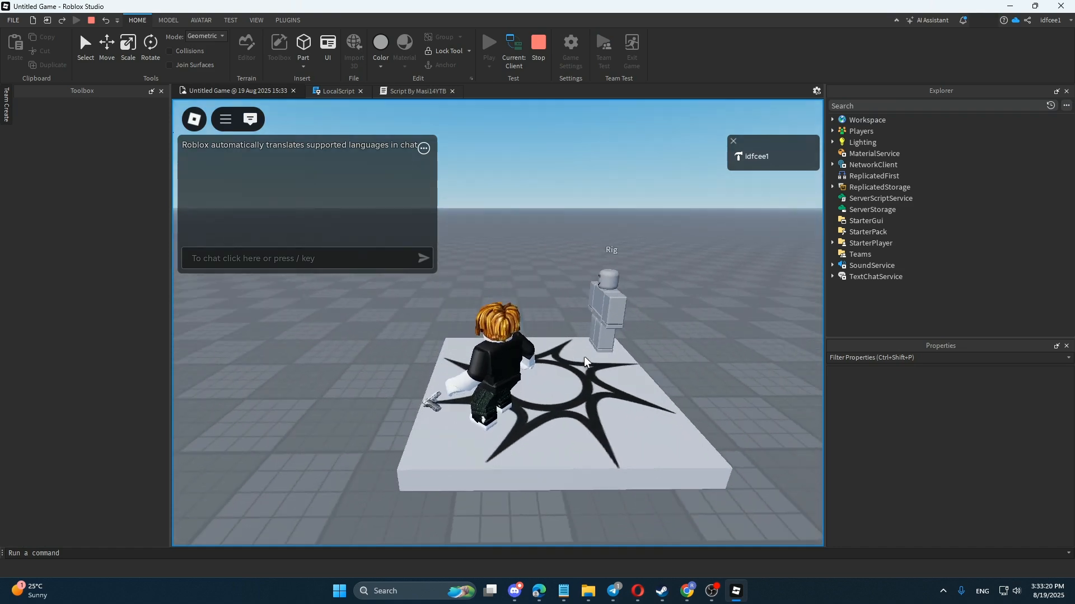